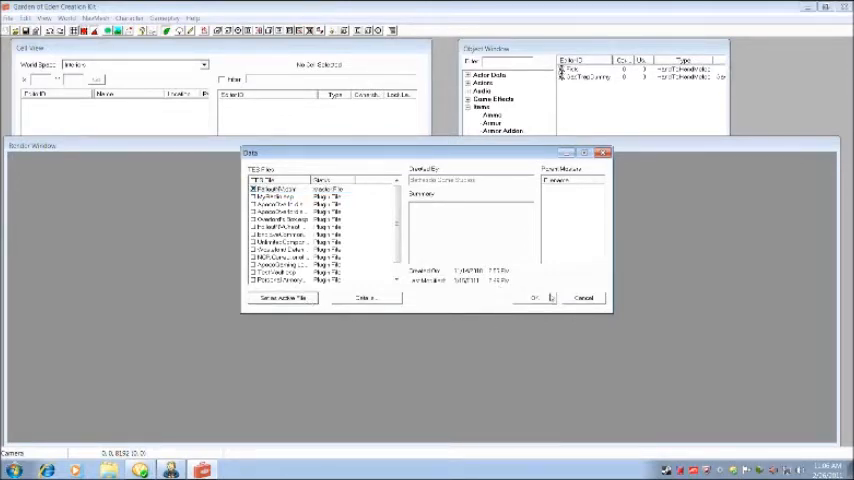
Step: Load the chosen master game data file so cells and object records become available
click(532, 296)
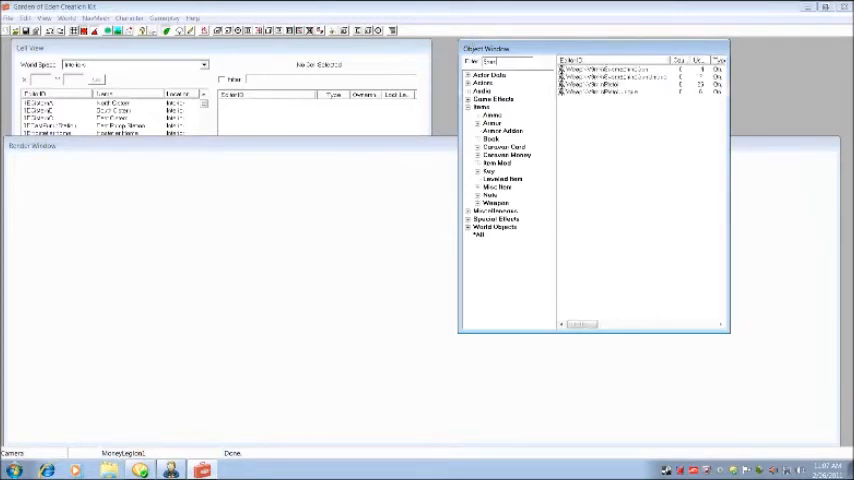
Step: Open the weapon record for editing and choose its weapon type from the settings list
click(600, 68)
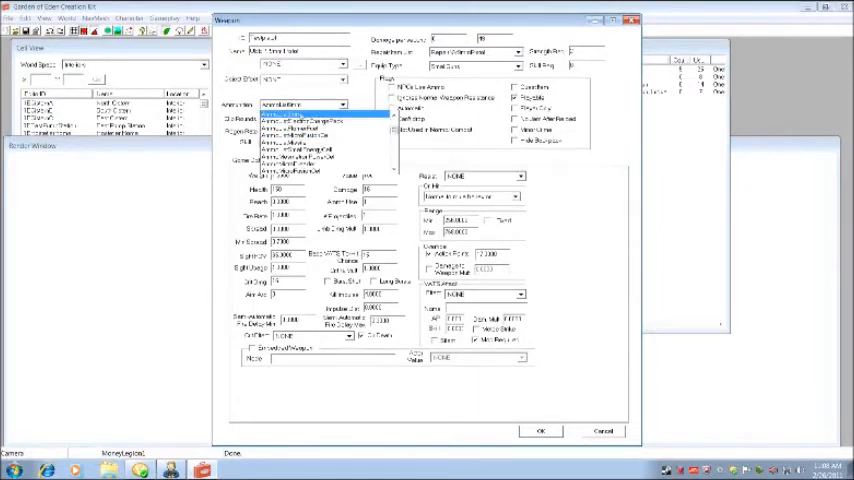
click(304, 108)
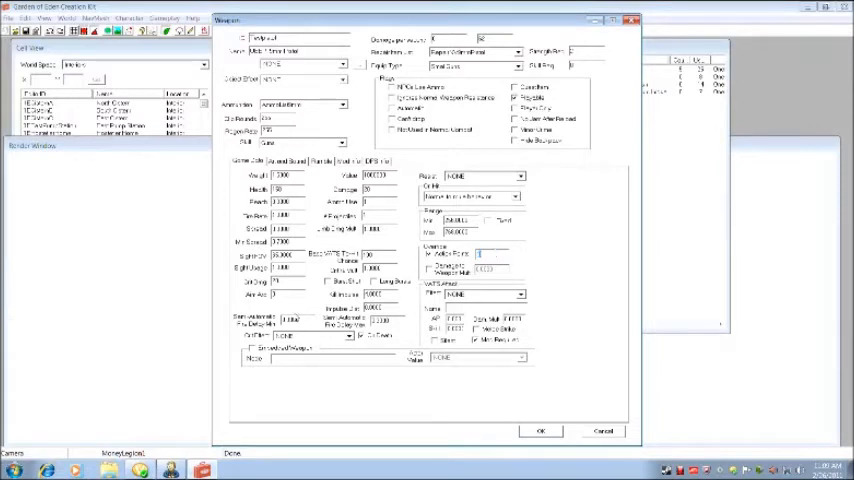
click(284, 160)
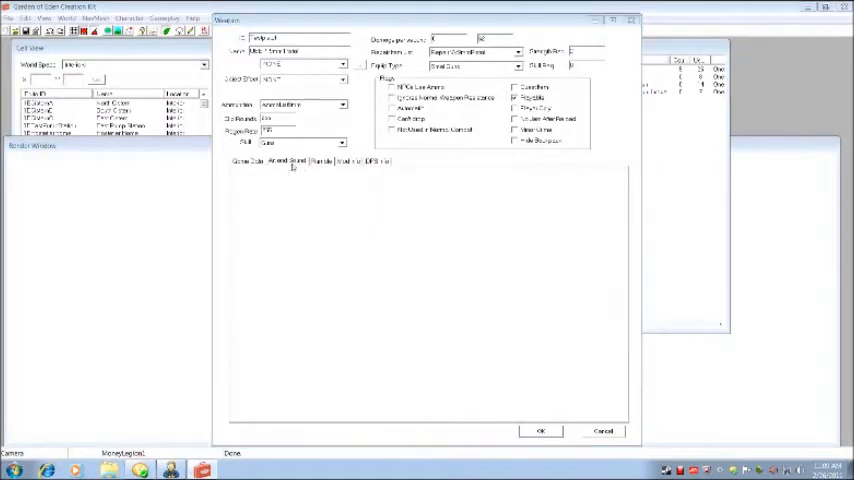
Step: Review the weapon's firing settings, then its damage and DPS figures
click(288, 160)
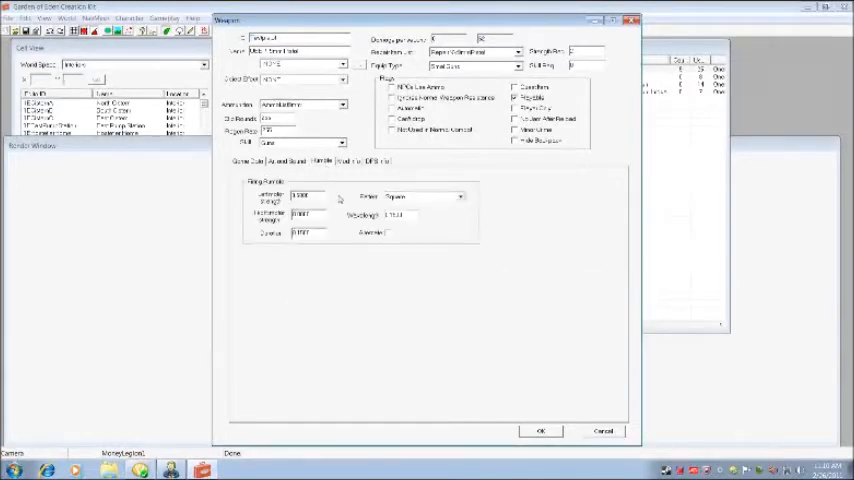
mouse_move(230, 200)
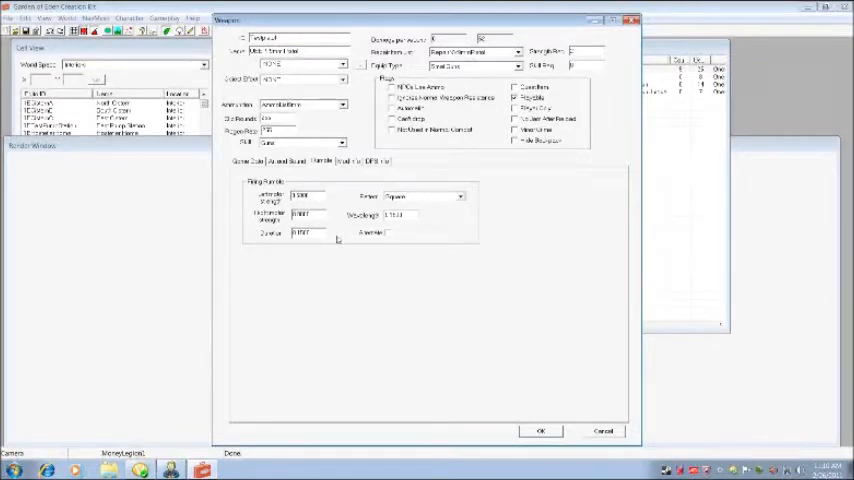
click(348, 160)
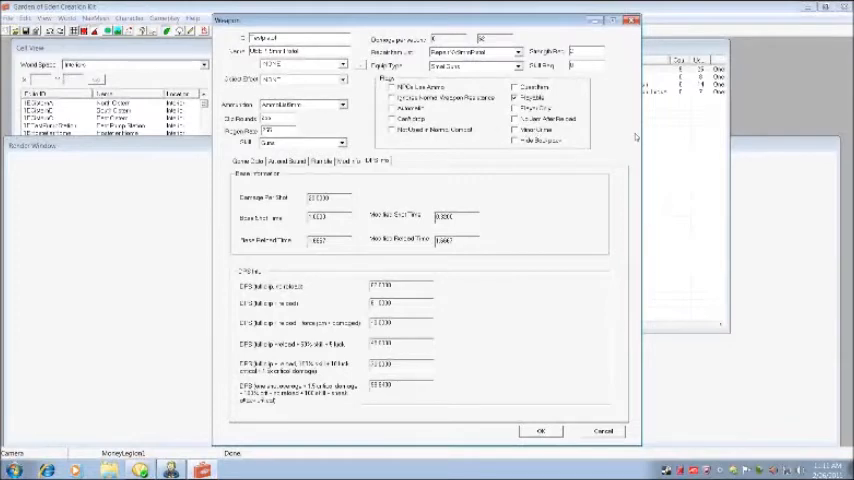
mouse_move(636, 136)
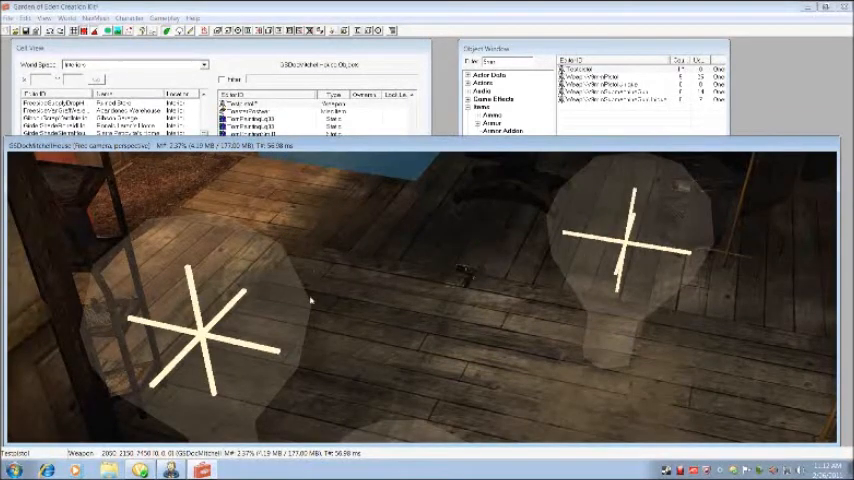
mouse_move(464, 280)
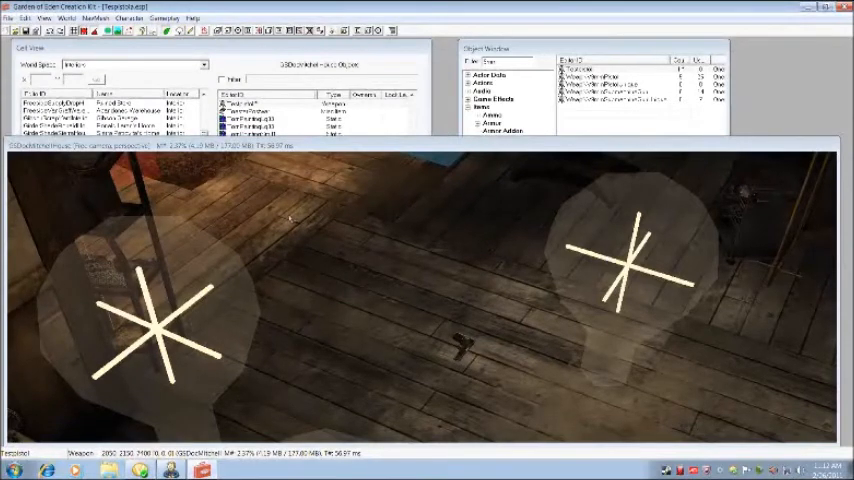
mouse_move(256, 388)
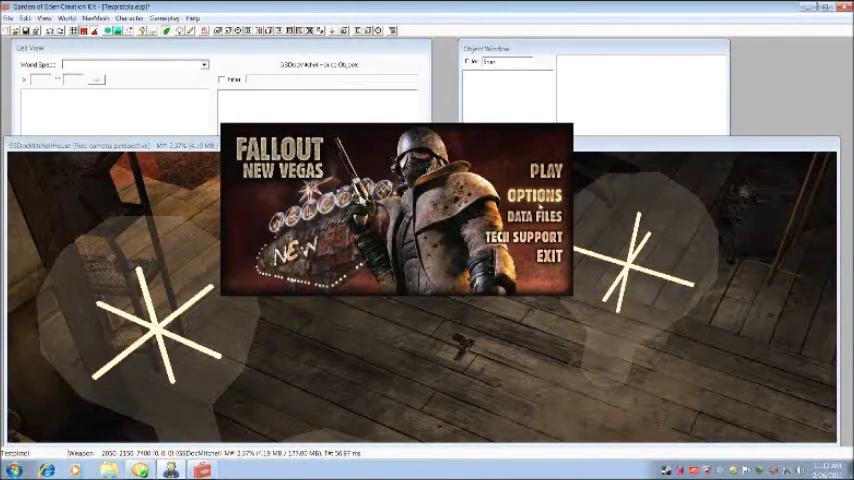
Step: Activate the Test Pistol plugin in the launcher's Data Files list and confirm
click(548, 212)
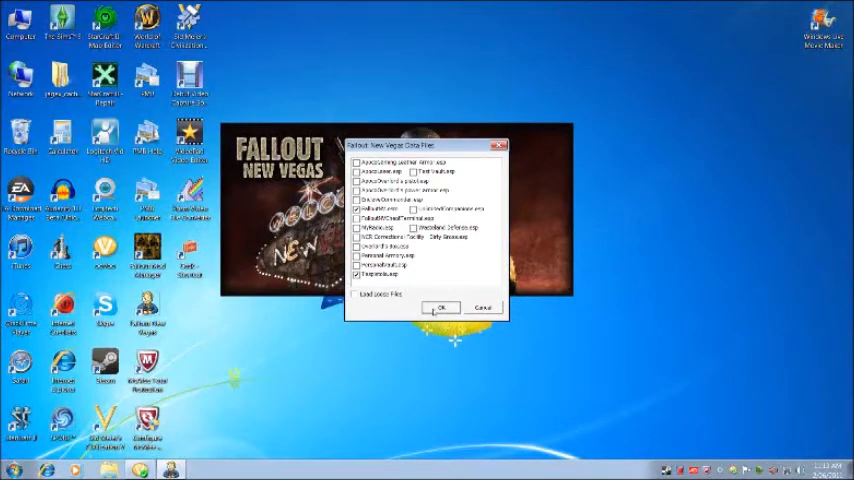
click(440, 308)
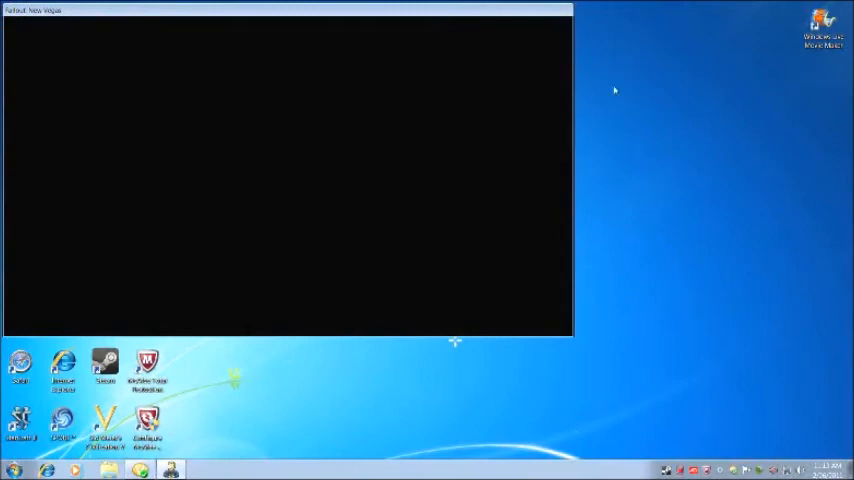
mouse_move(636, 198)
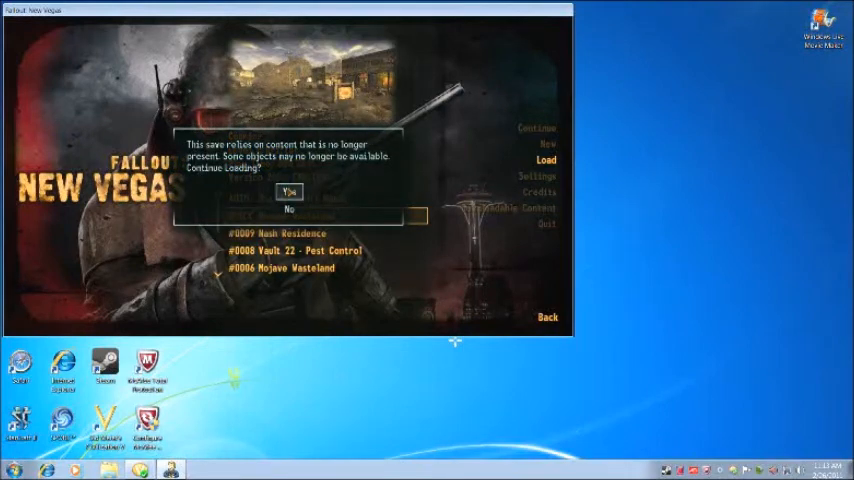
Step: Continue past the missing-content warning, walk to the Goodsprings door and go outside
click(290, 192)
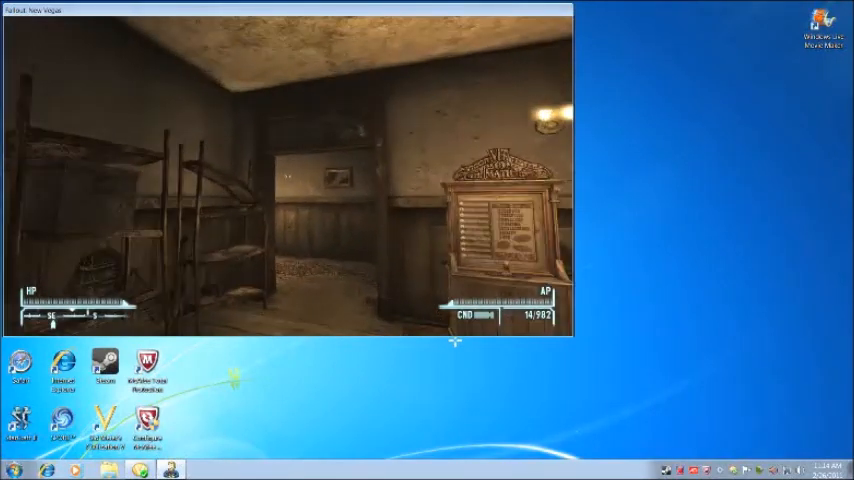
key(Tab)
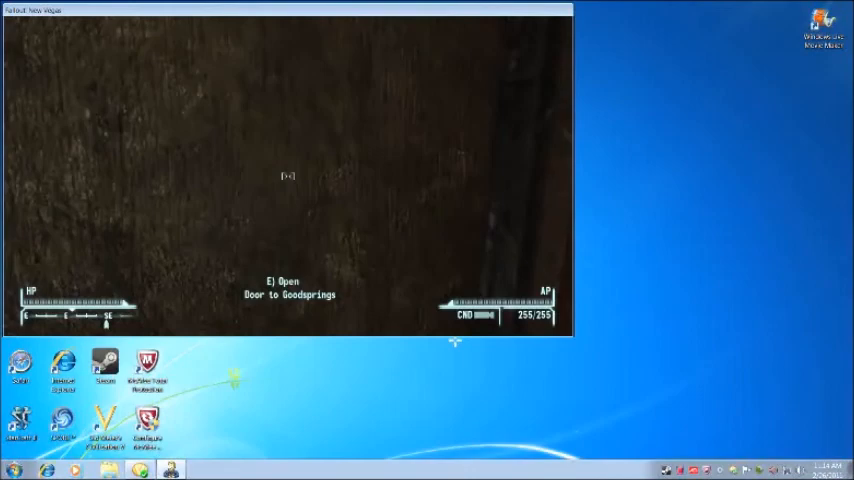
key(e)
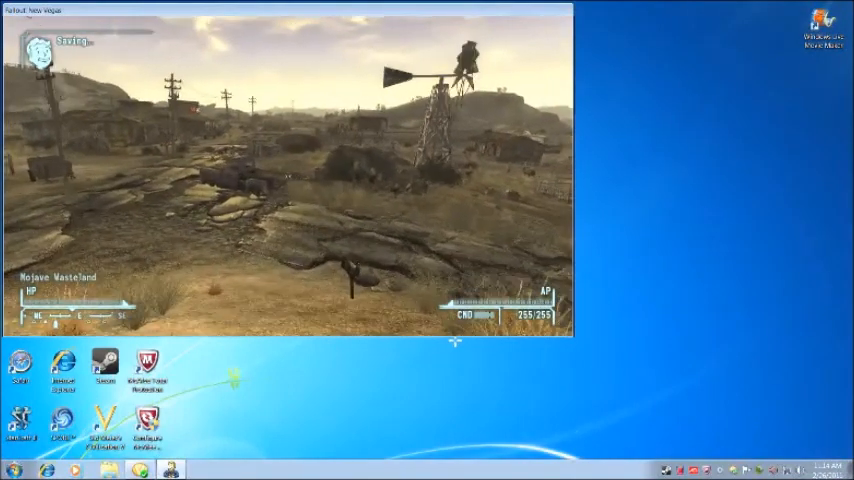